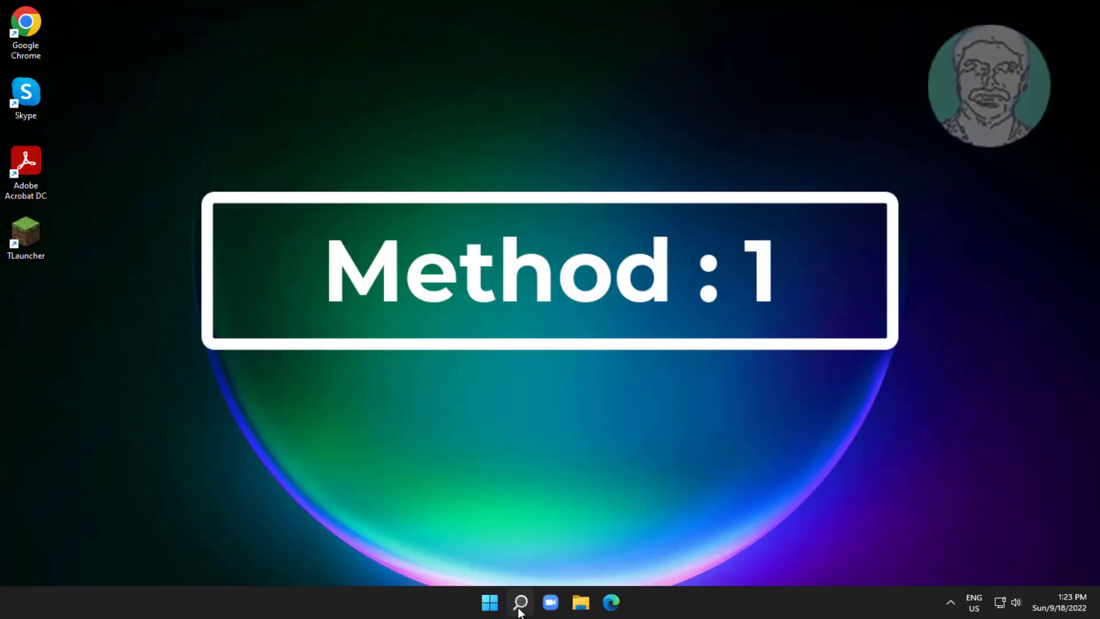
Launch Network Connections from Search by running ncpa.cpl
click(520, 602)
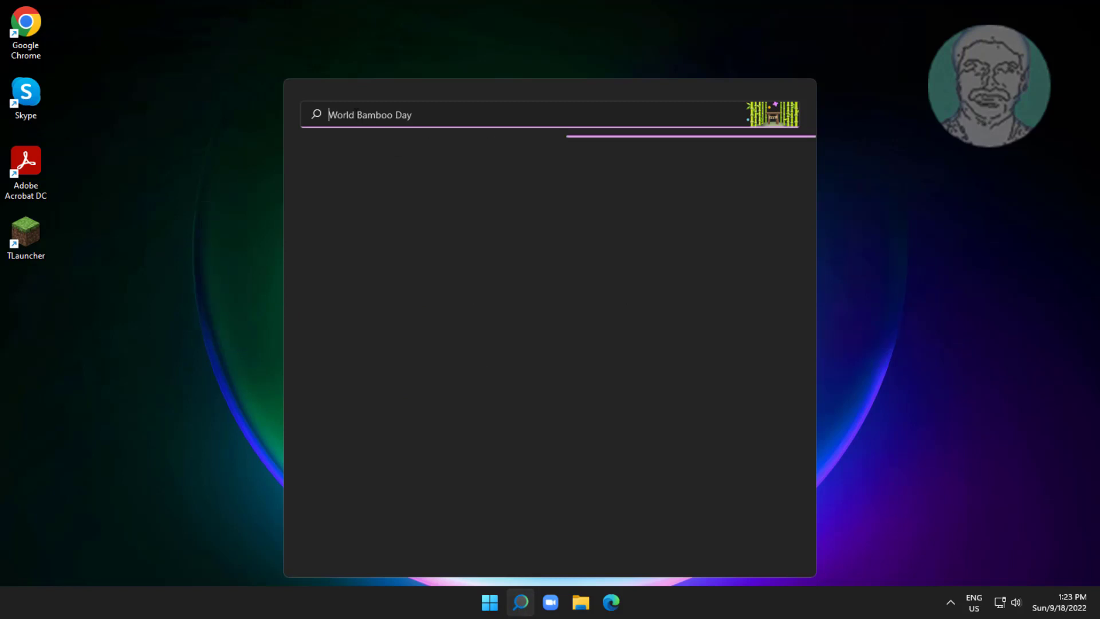
text(ncpa.)
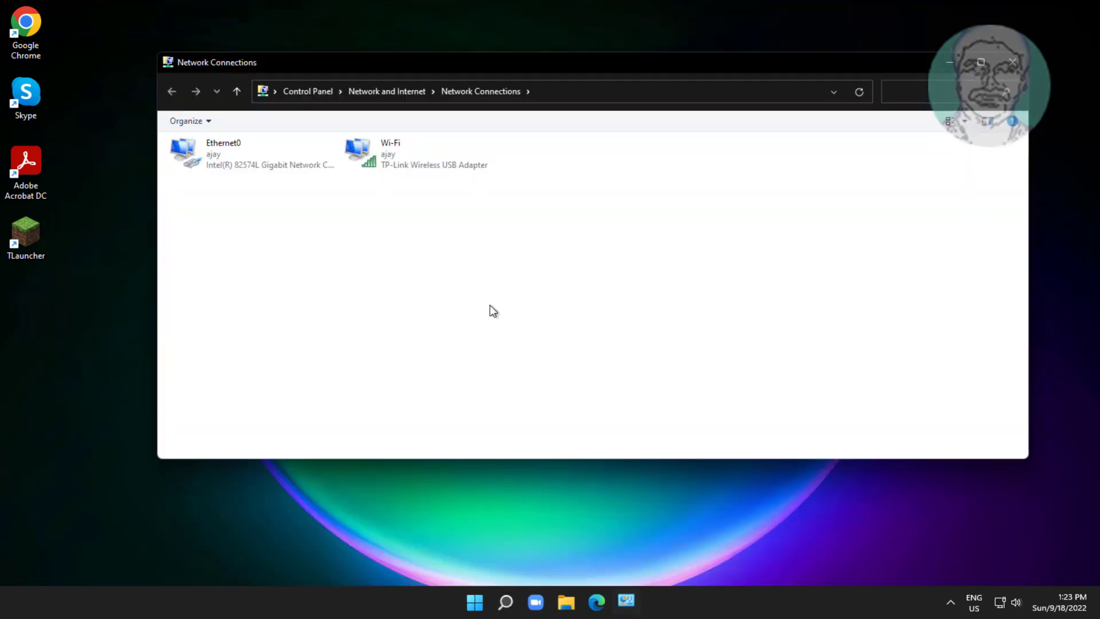
Disable then re-enable the Wi-Fi adapter and close Network Connections
right_click(419, 152)
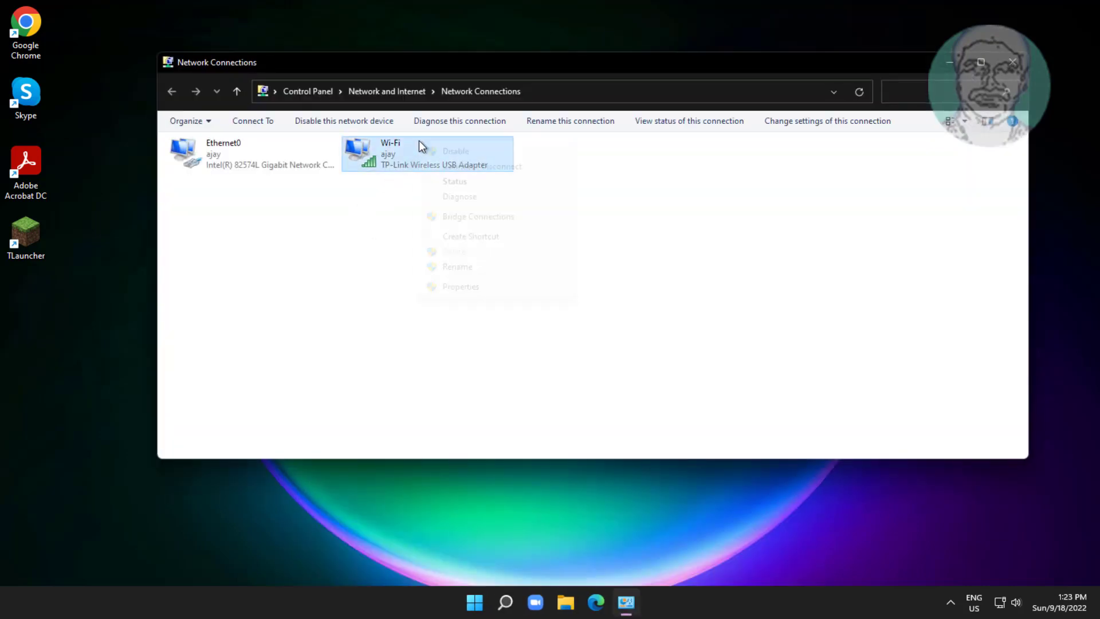
click(455, 150)
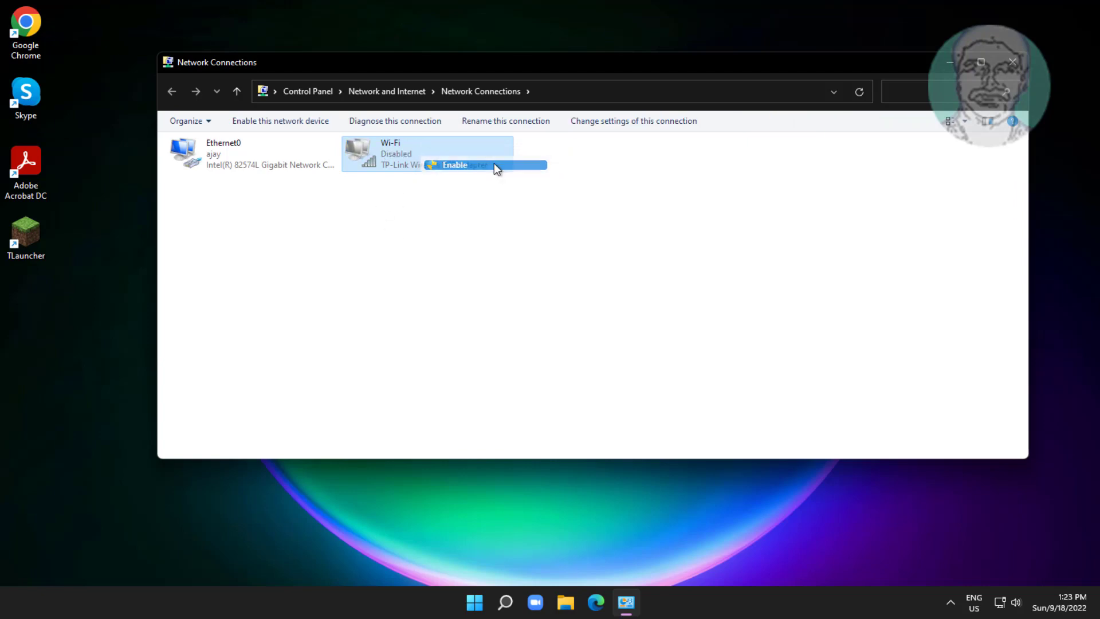
click(454, 165)
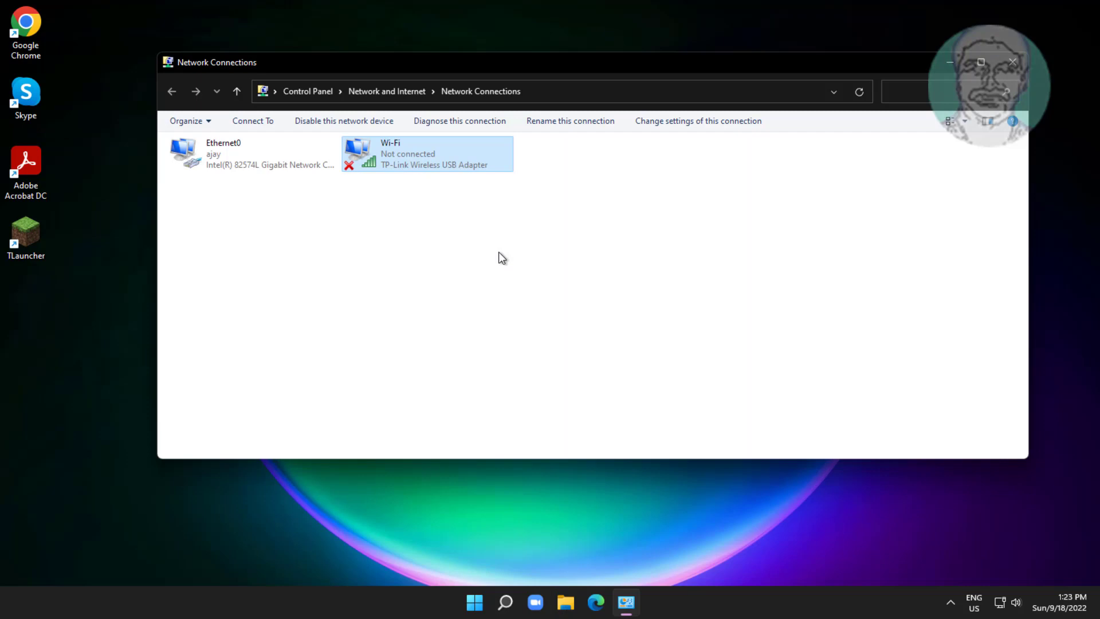
click(1012, 62)
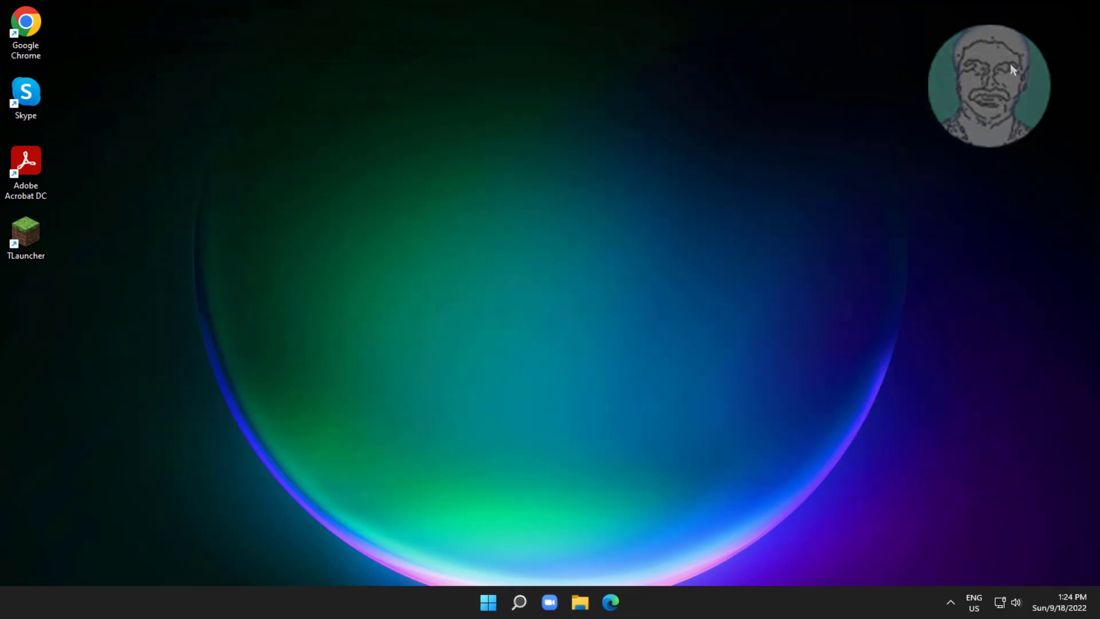
Launch Command Prompt as administrator from Search using cmd
click(519, 602)
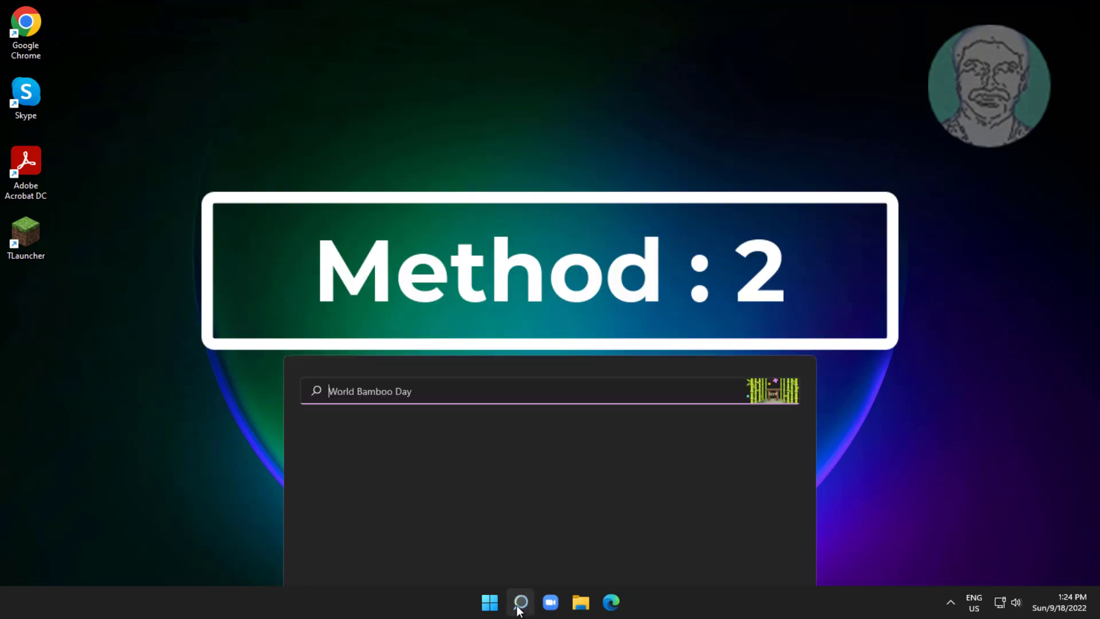
text(control Panel)
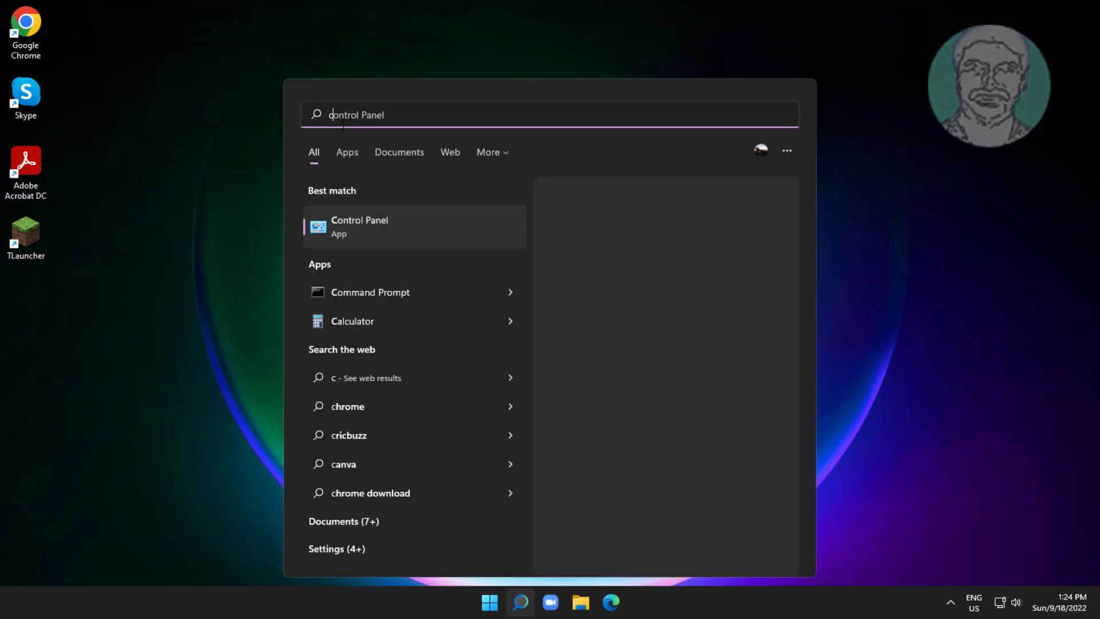
text(cmd)
text(netsh int ip res)
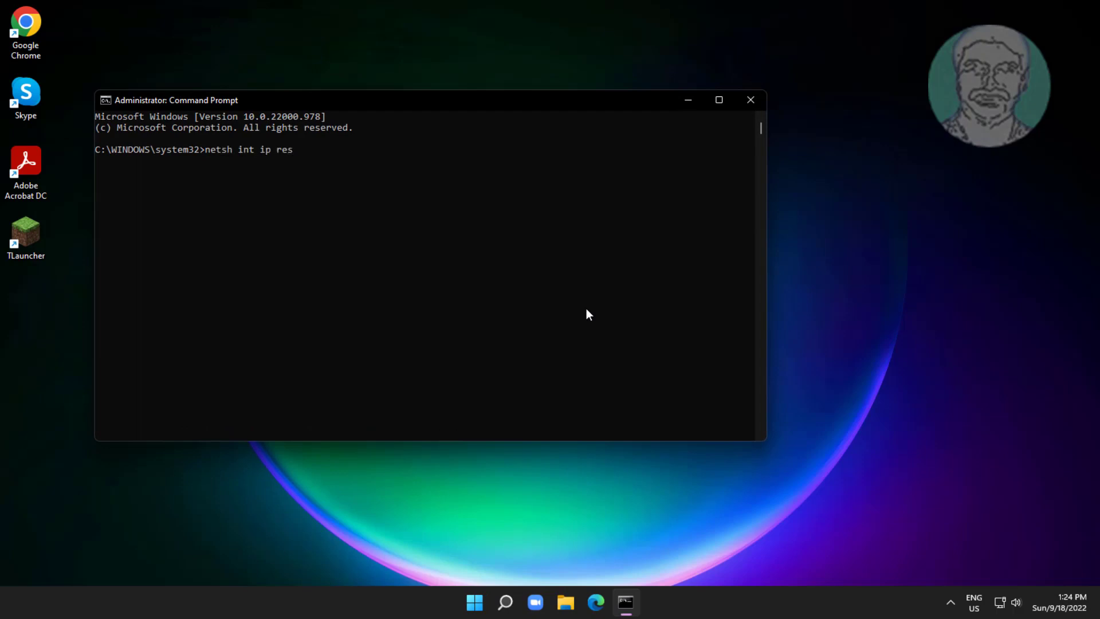
Run netsh int ip reset and netsh winsock reset, then exit the prompt
key(enter)
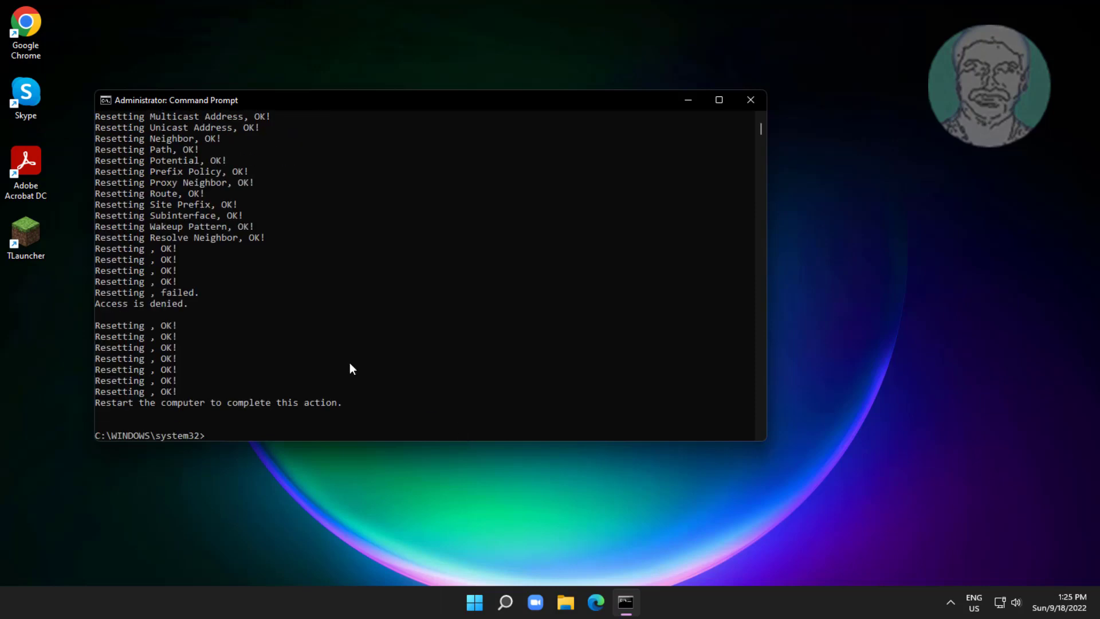
text(net)
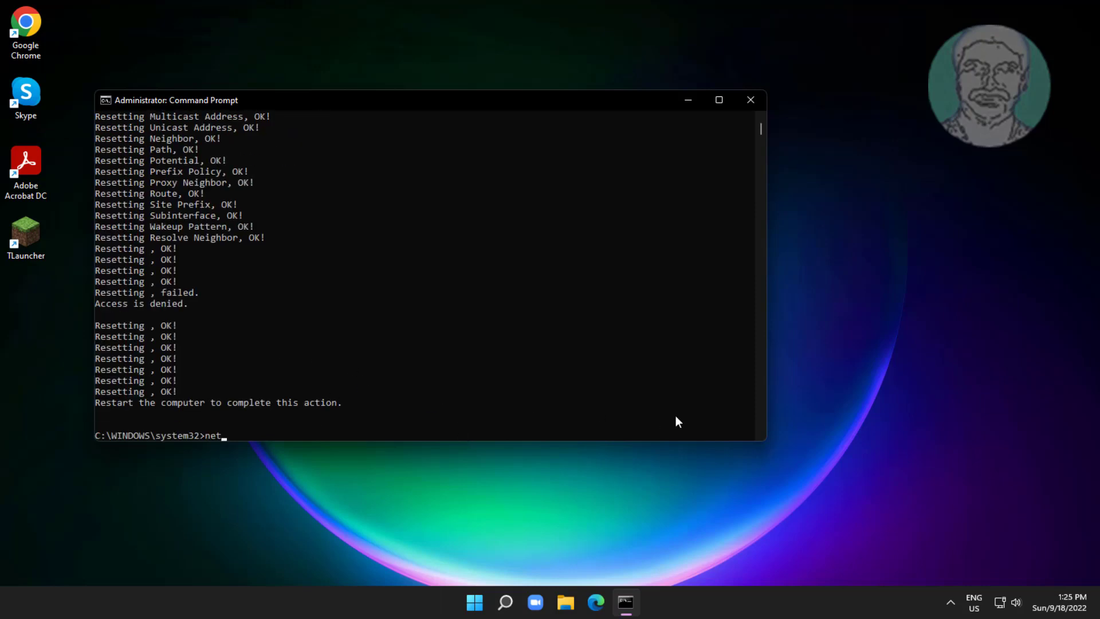
text(sh winsock)
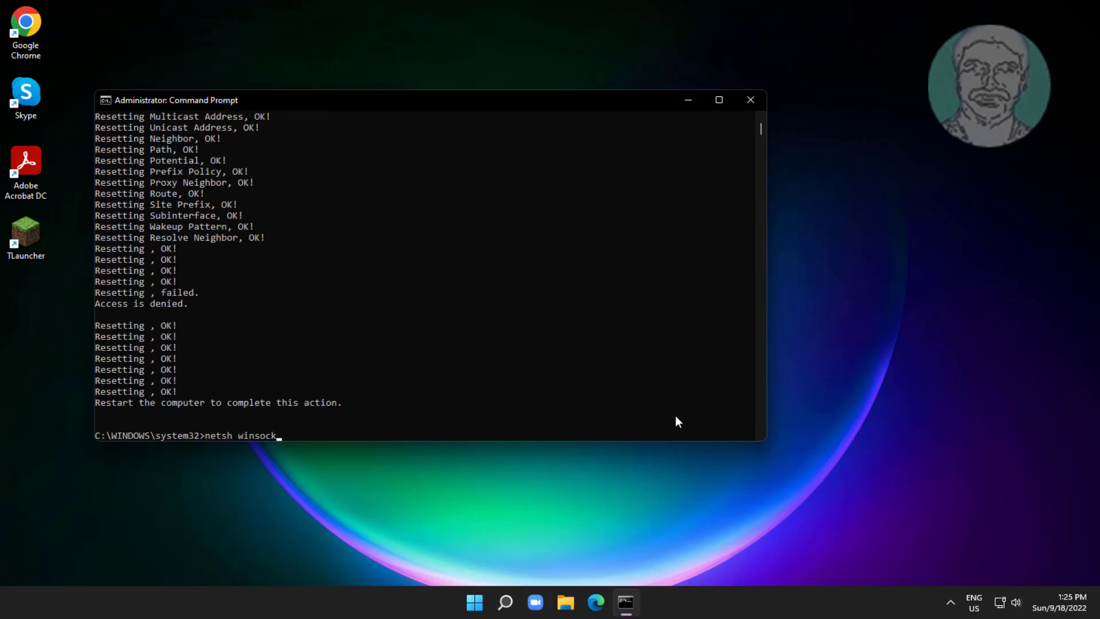
key(Enter)
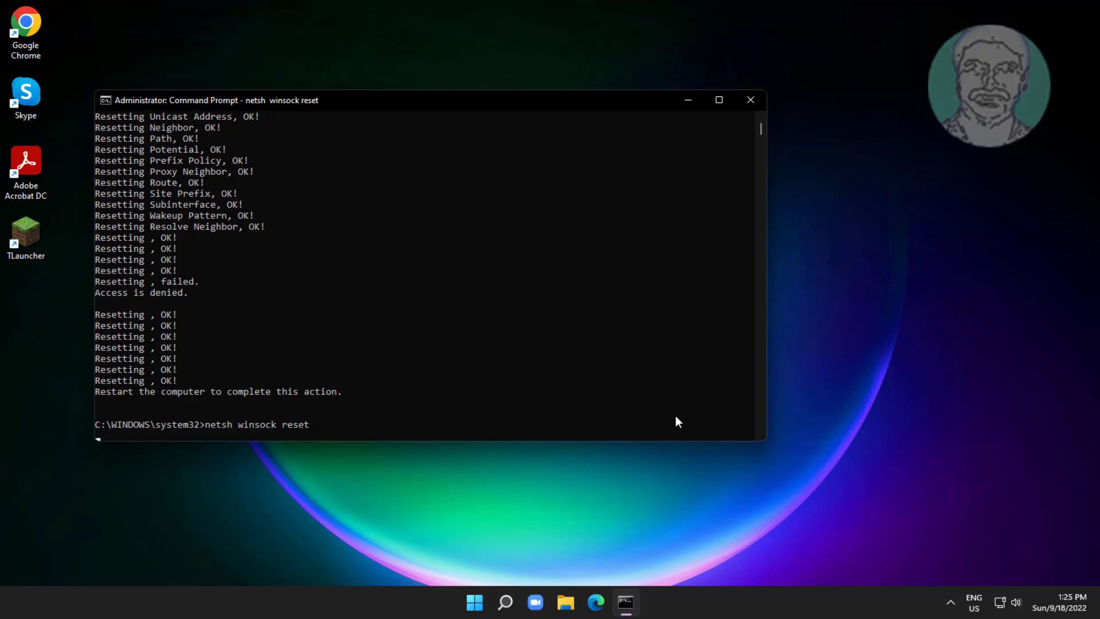
text(ex)
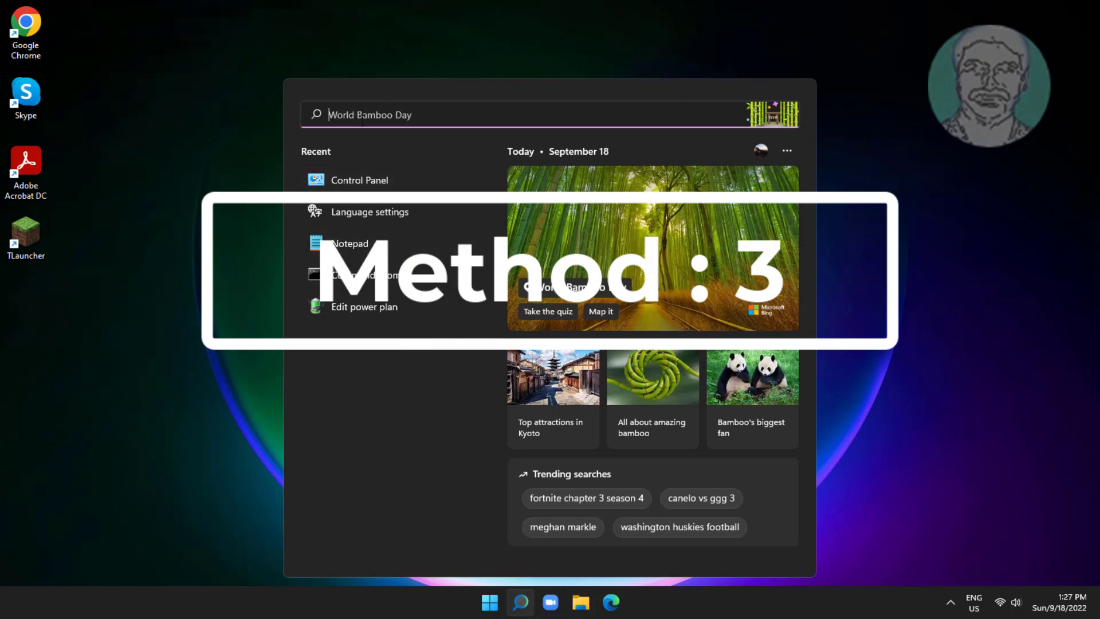
Reopen Network Connections via ncpa.cpl and show the Wi-Fi adapter's TCP/IPv4 properties
text(ncpa)
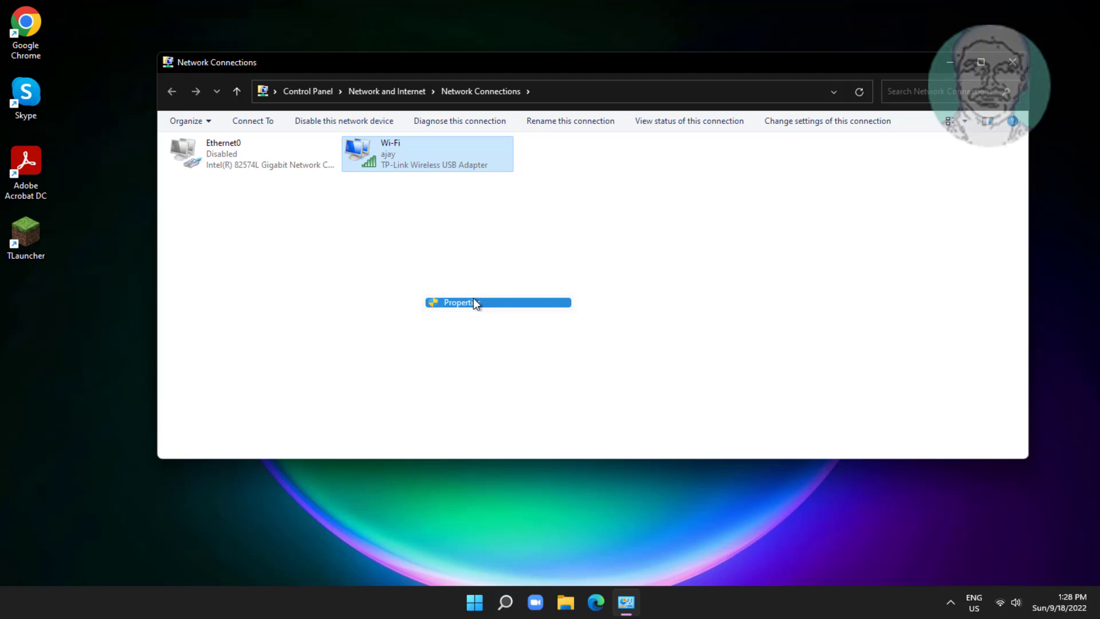
click(459, 303)
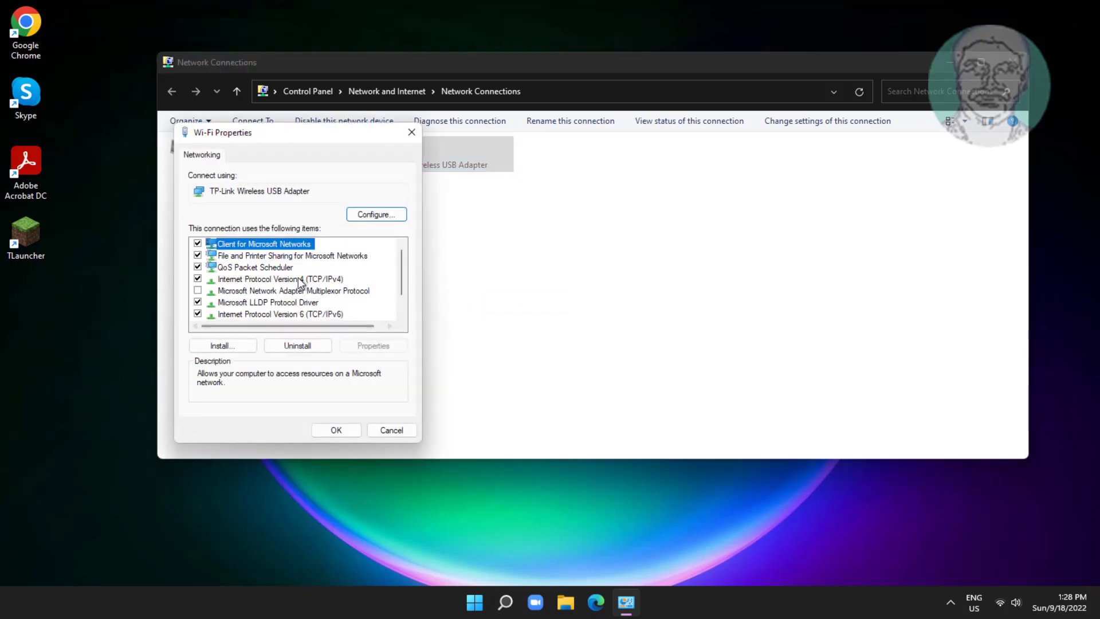
click(281, 279)
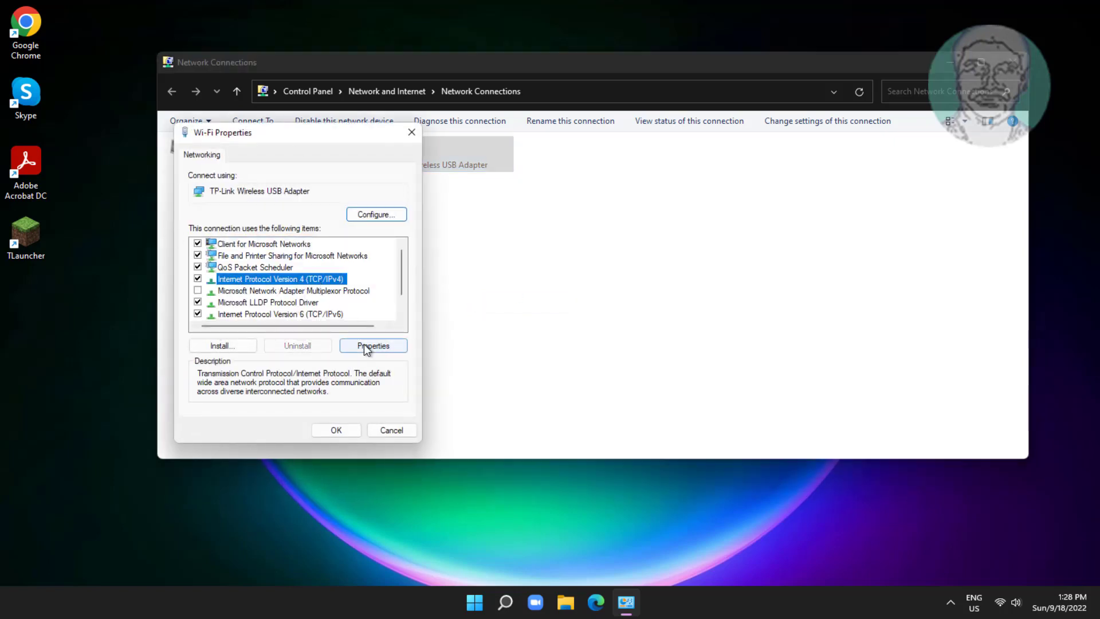
click(372, 345)
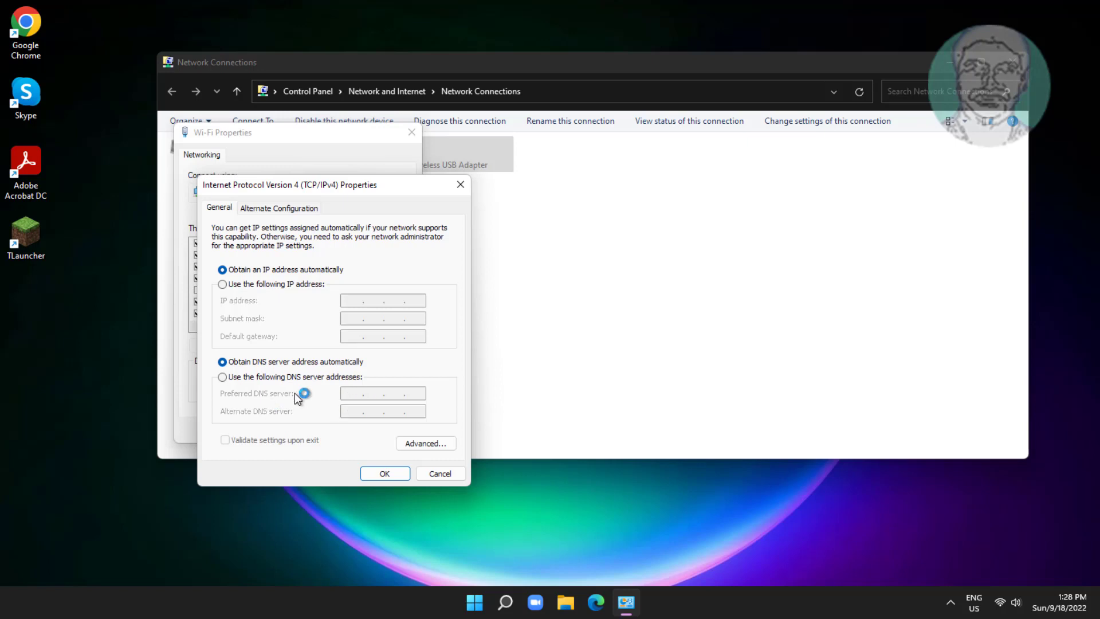
Set Wi-Fi DNS servers manually to 1.1.1.1 and 1.0.0.1, confirm, and close Network Connections
click(221, 377)
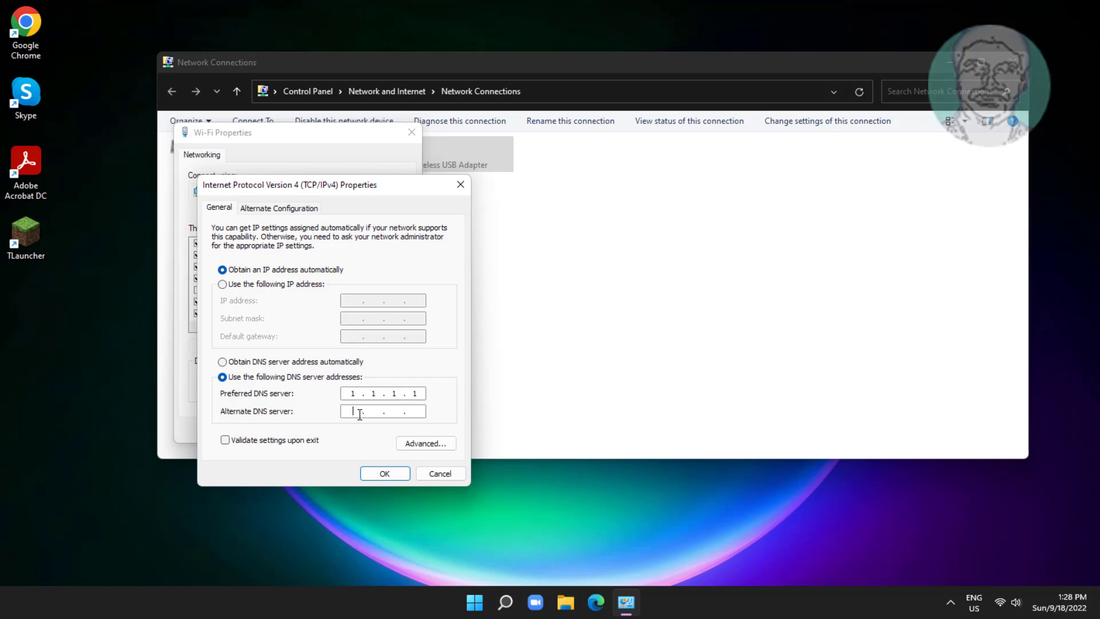
text(1.0..)
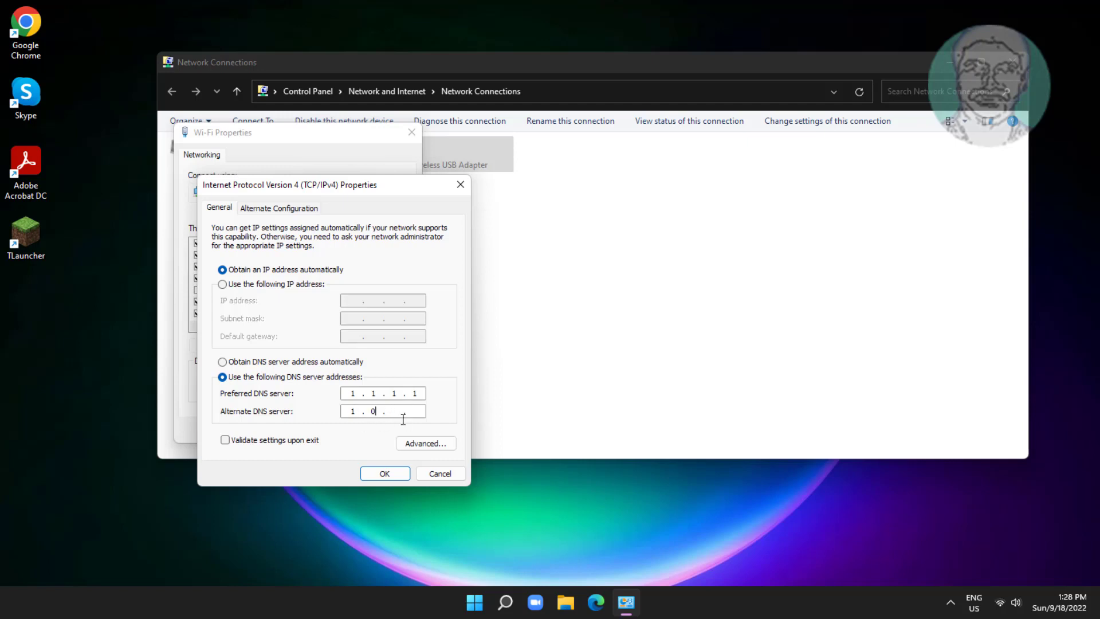
text(0)
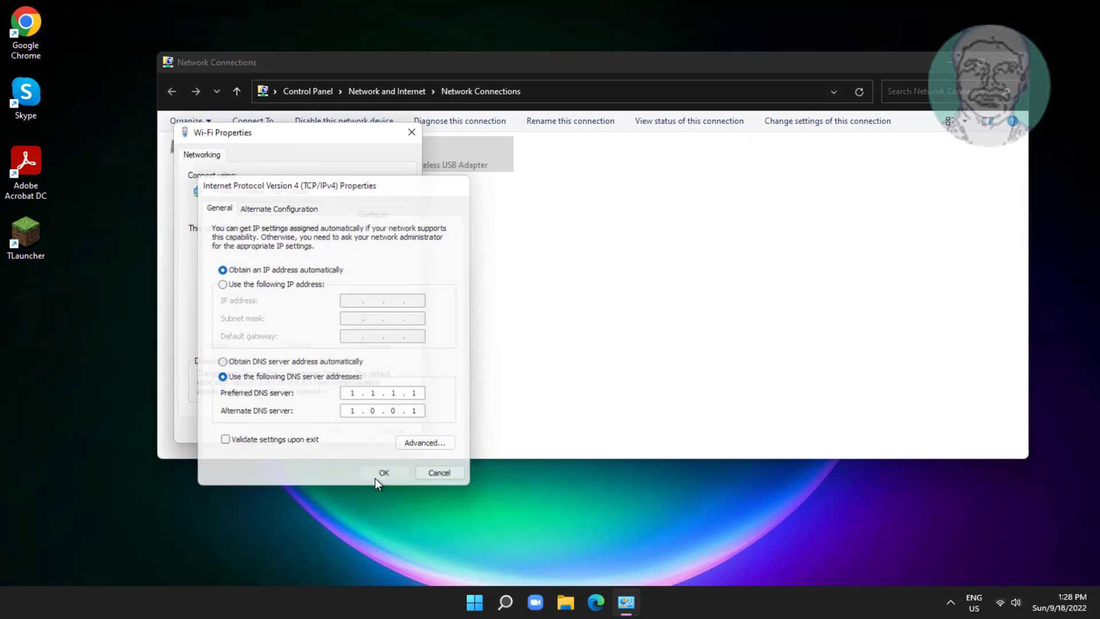
click(384, 472)
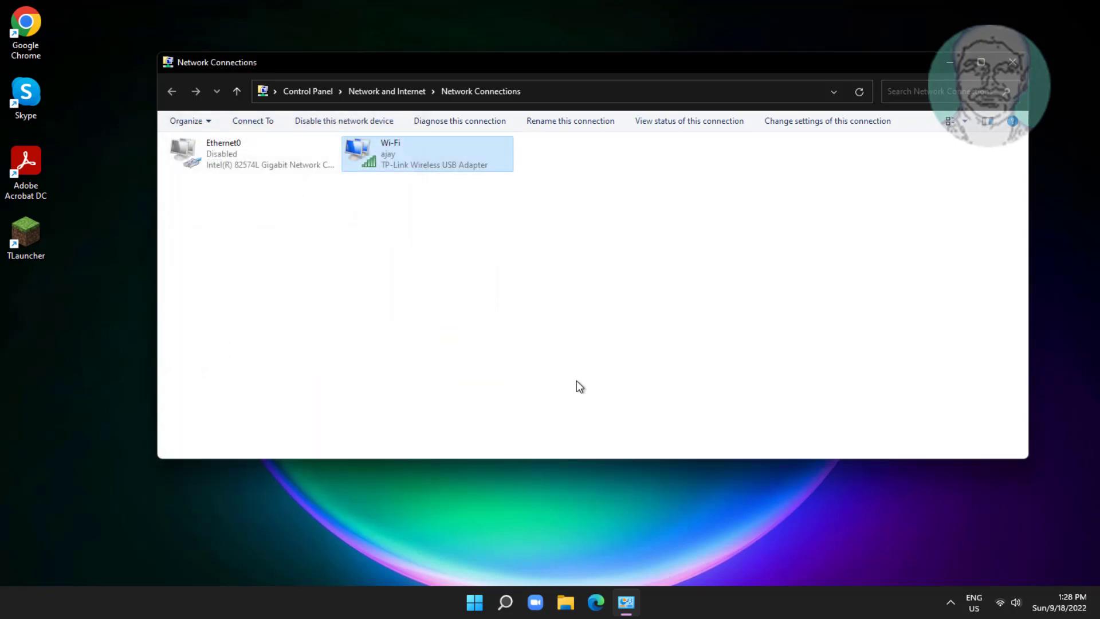
click(1012, 62)
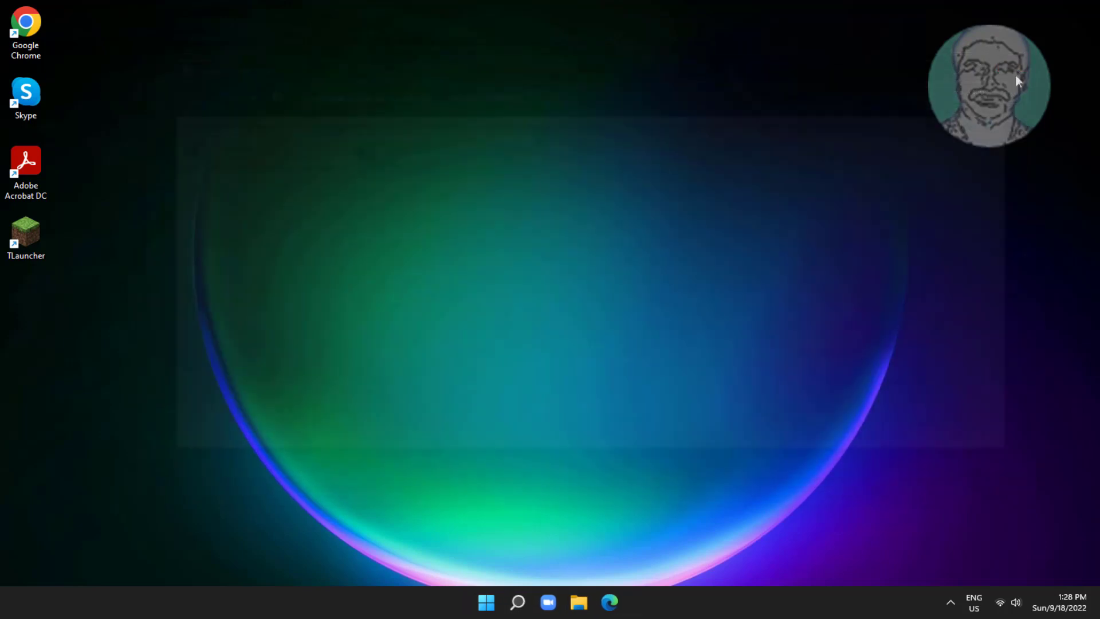
Launch Device Manager from the Start quick links and begin Update driver for the TP-Link Wireless USB Adapter
right_click(487, 601)
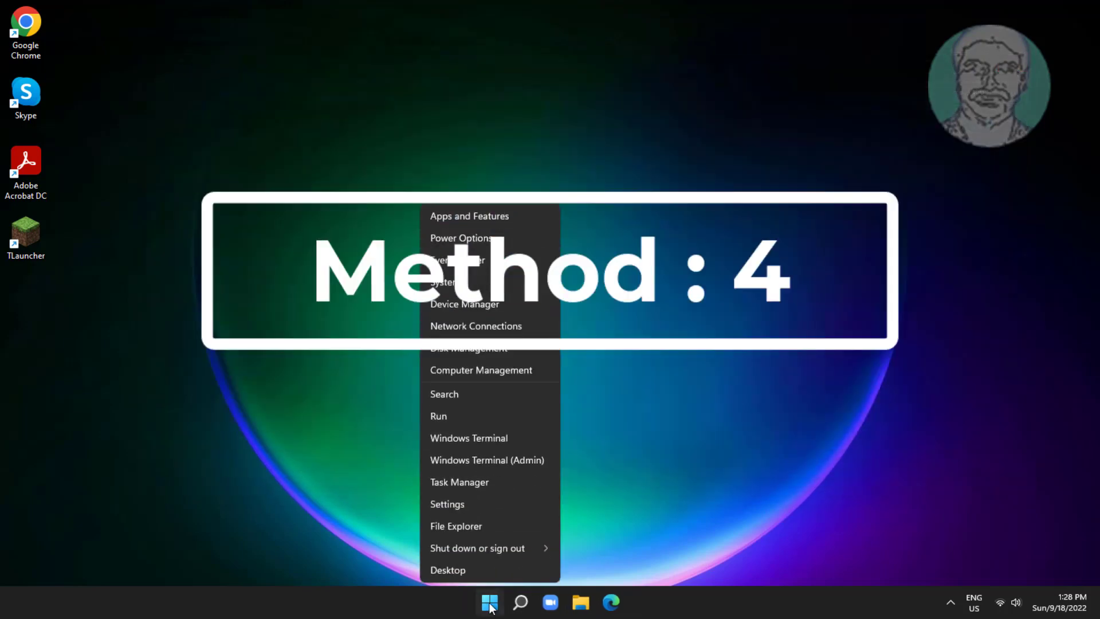
click(489, 602)
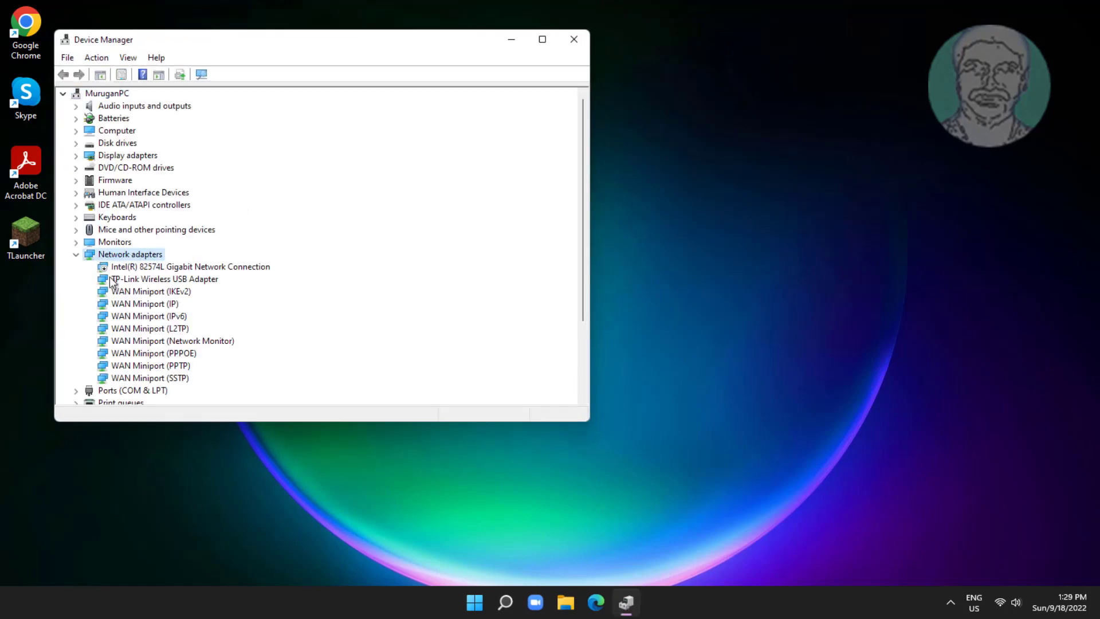
right_click(160, 278)
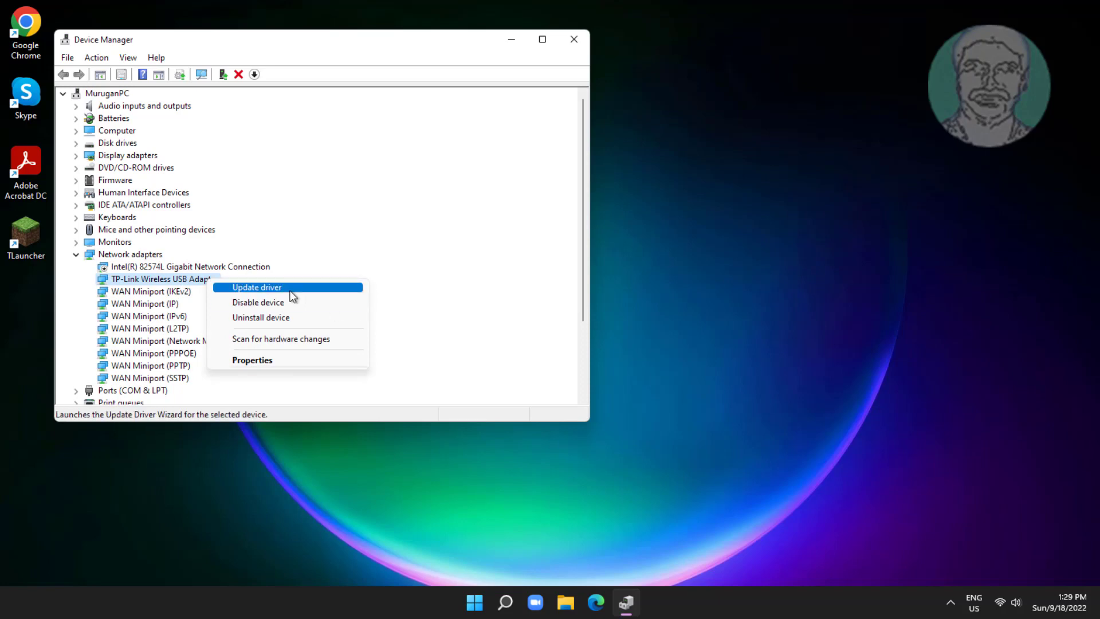
click(256, 287)
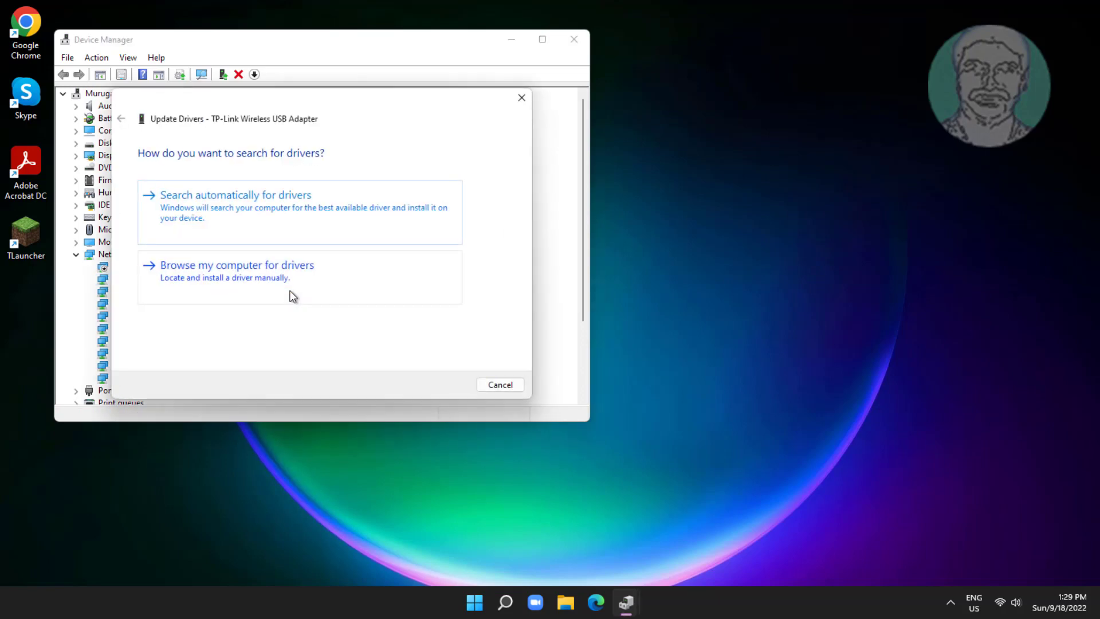
Reinstall the TP-Link Wireless USB Adapter driver from the local compatible list, then close Device Manager
click(237, 264)
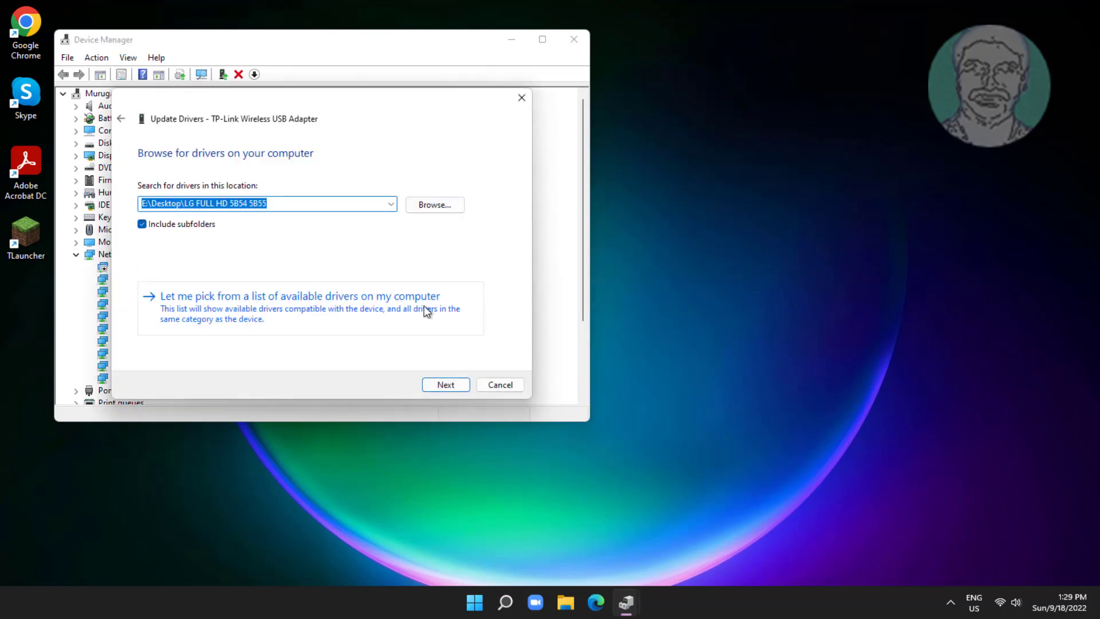
click(299, 295)
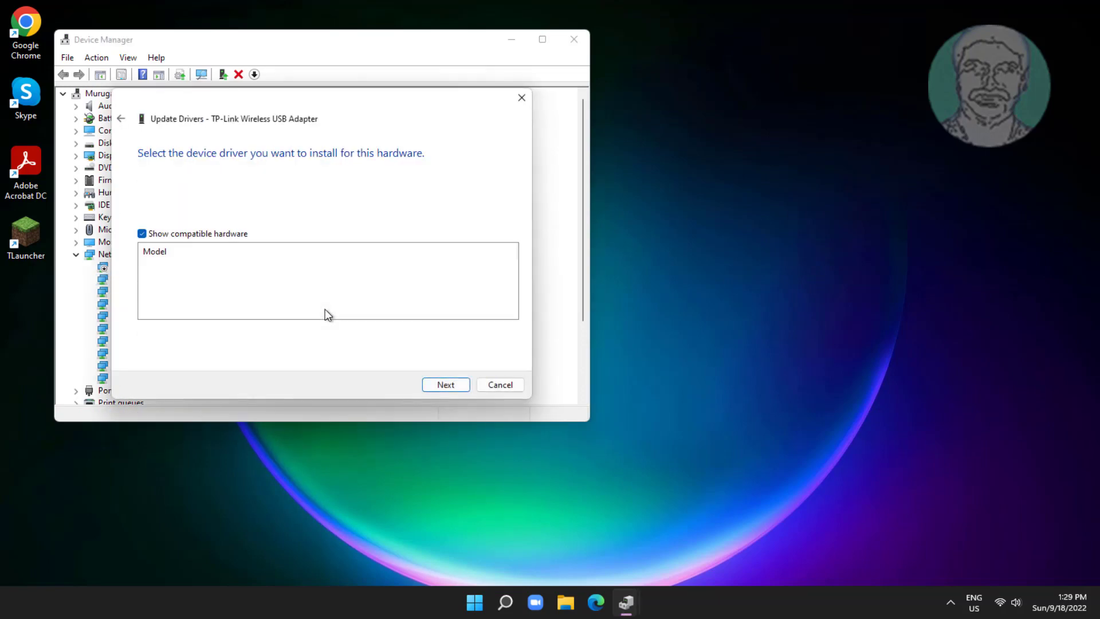
click(206, 265)
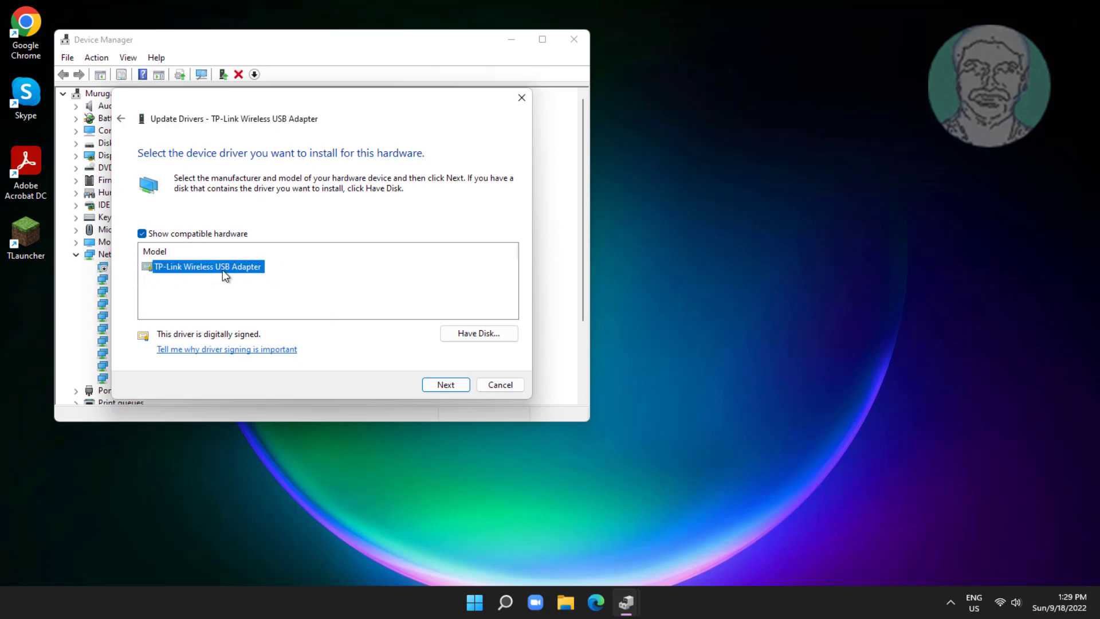
click(445, 385)
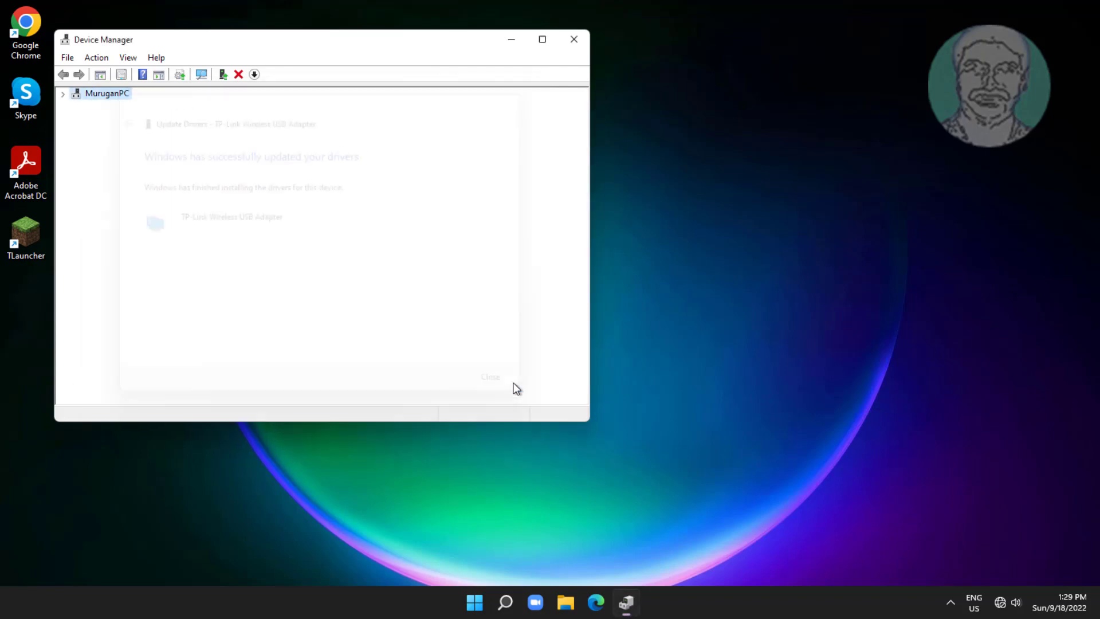
click(490, 377)
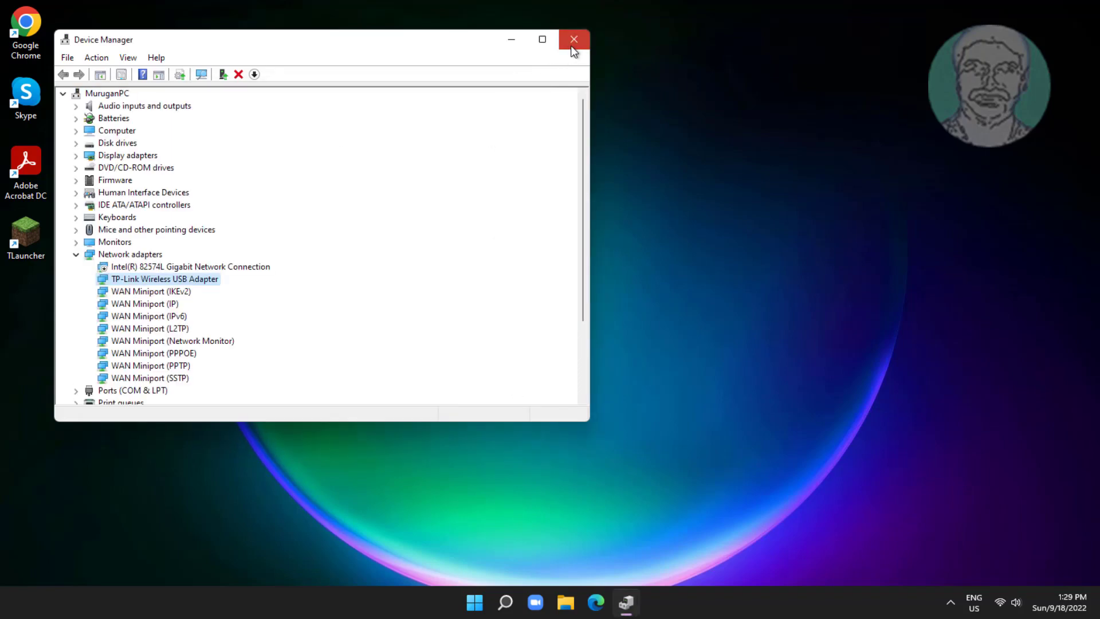
click(574, 40)
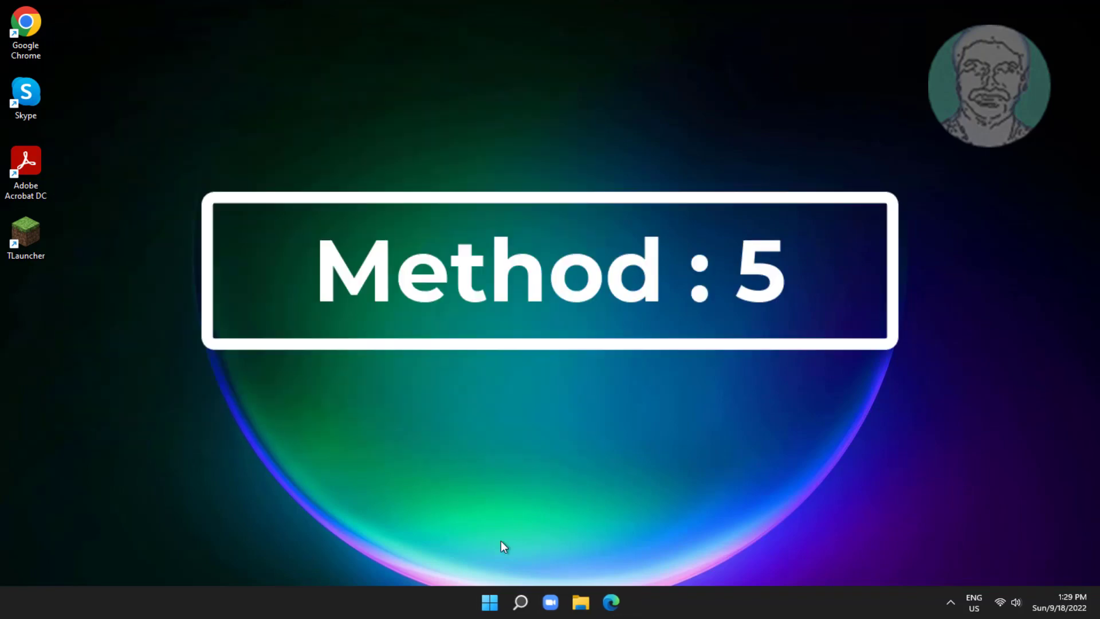
Launch Device Manager again from the Start button's quick link menu
right_click(489, 602)
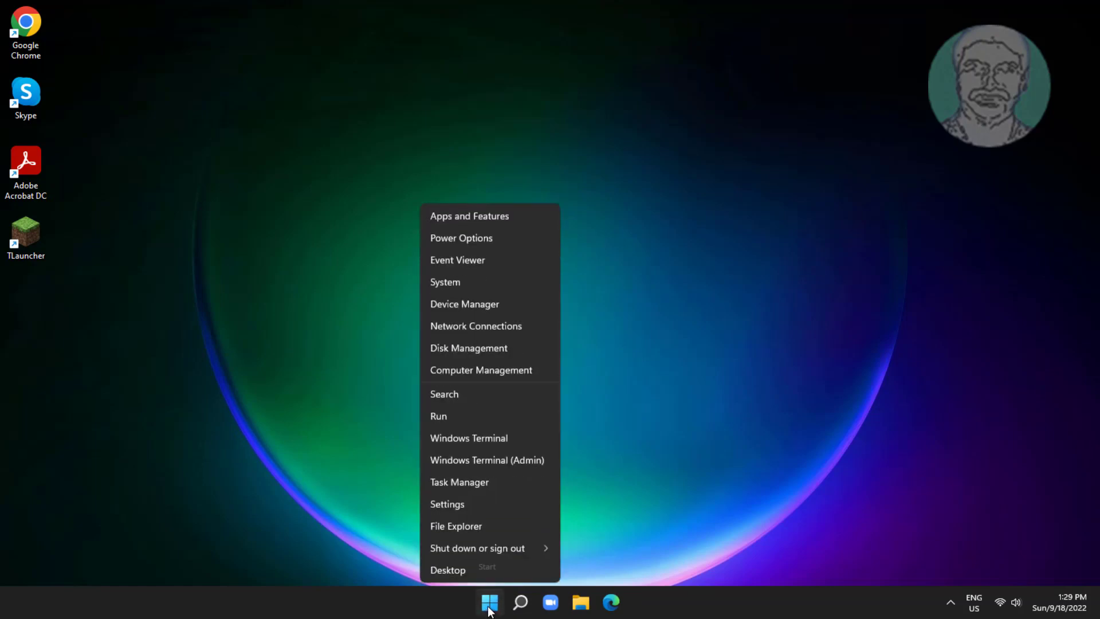
click(488, 601)
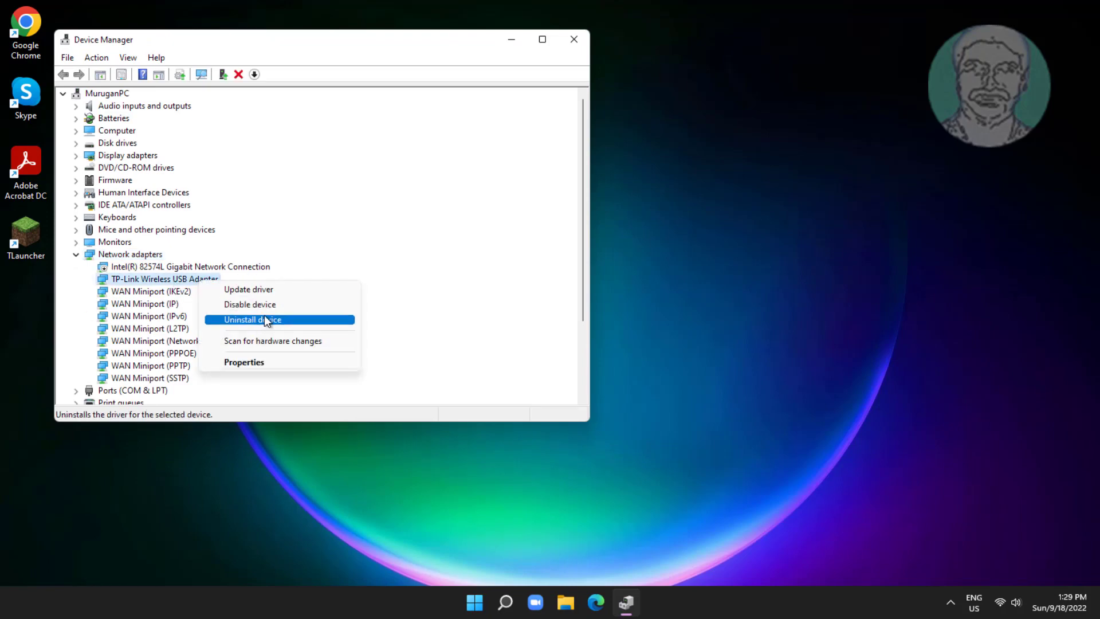
Uninstall the TP-Link Wireless USB Adapter, close Device Manager, and bring up Start
click(251, 319)
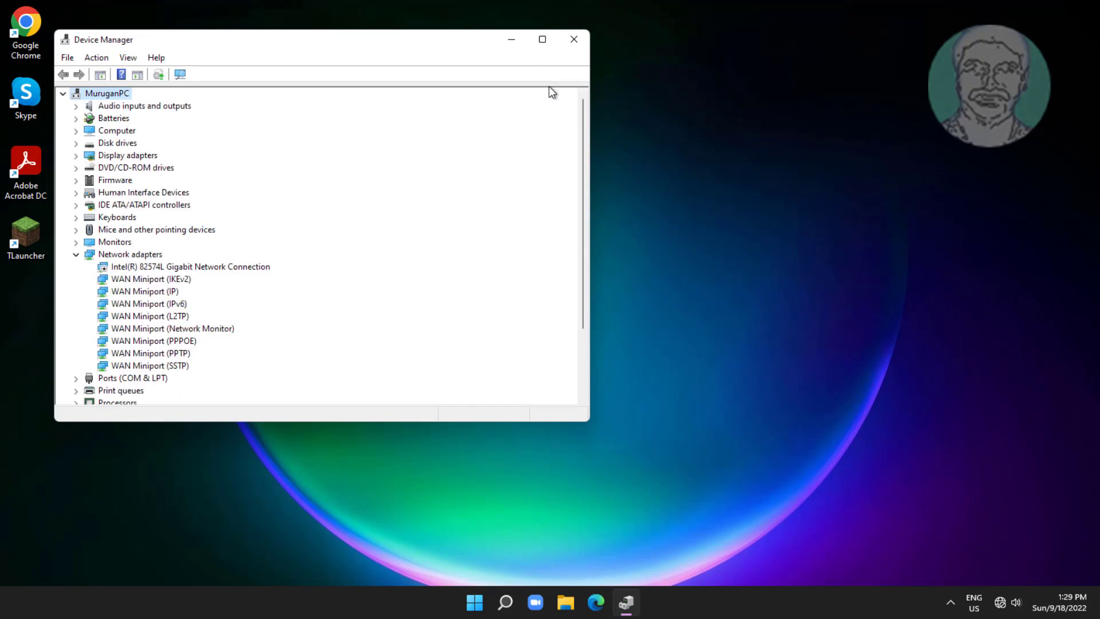
click(574, 38)
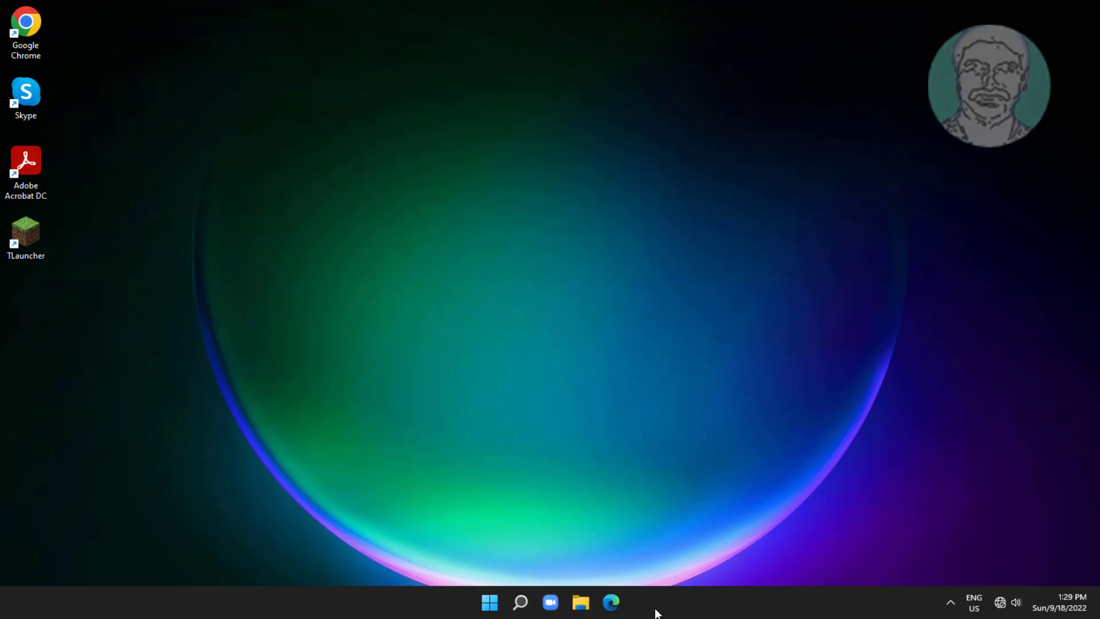
click(489, 602)
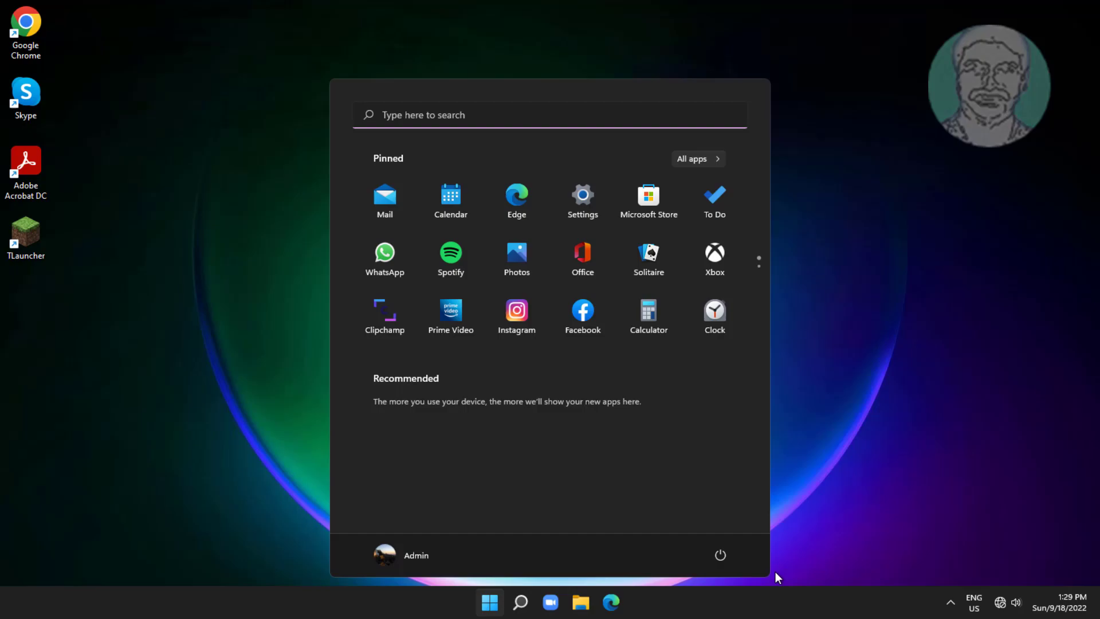